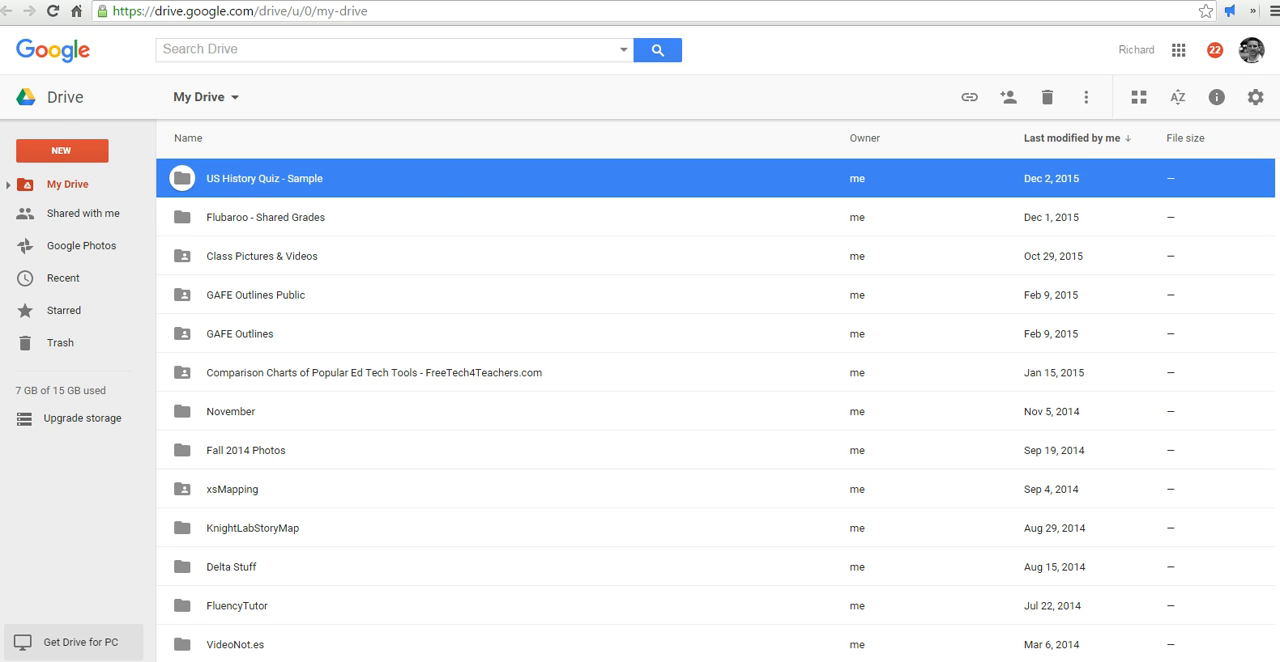
- Create a folder named 'Field Trip Pics & Video' at the top of My Drive
click(61, 150)
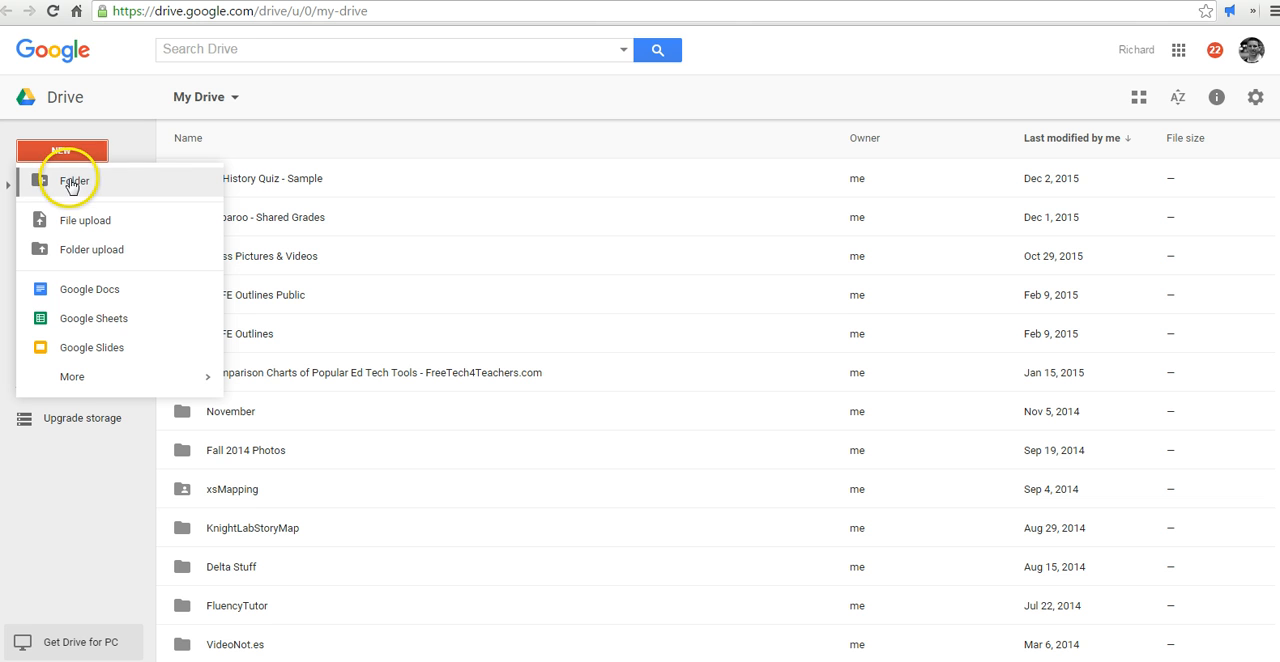
click(74, 180)
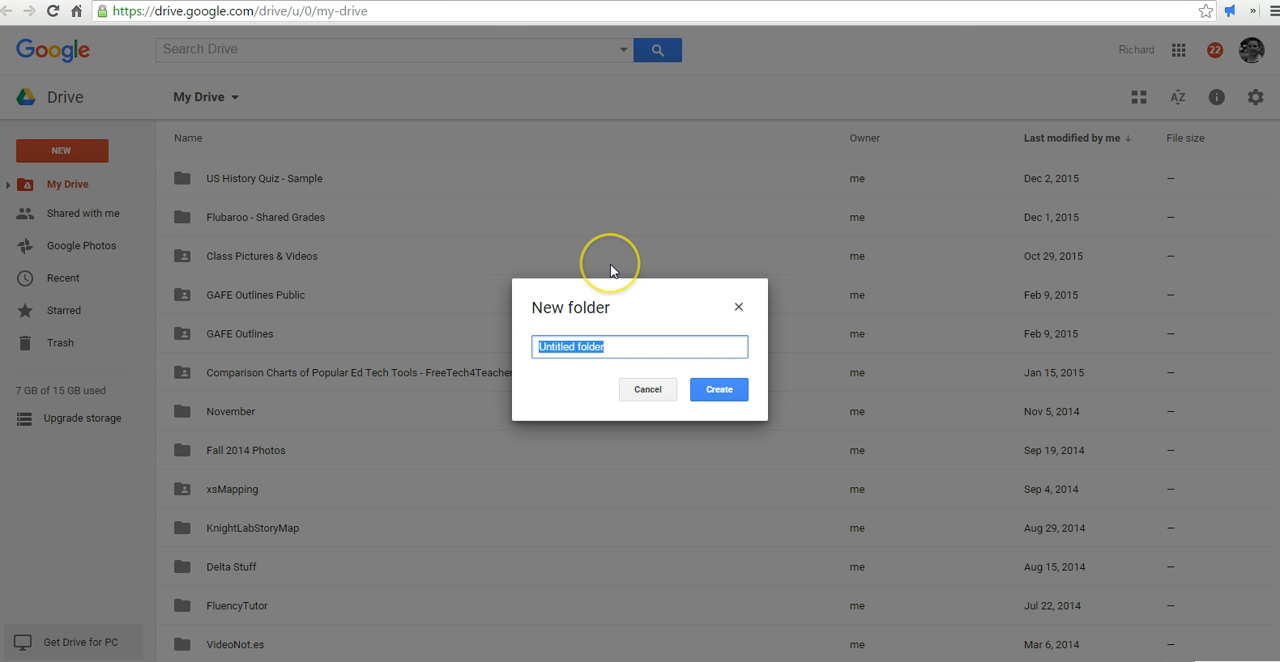
text(Field Trip Pics & Video)
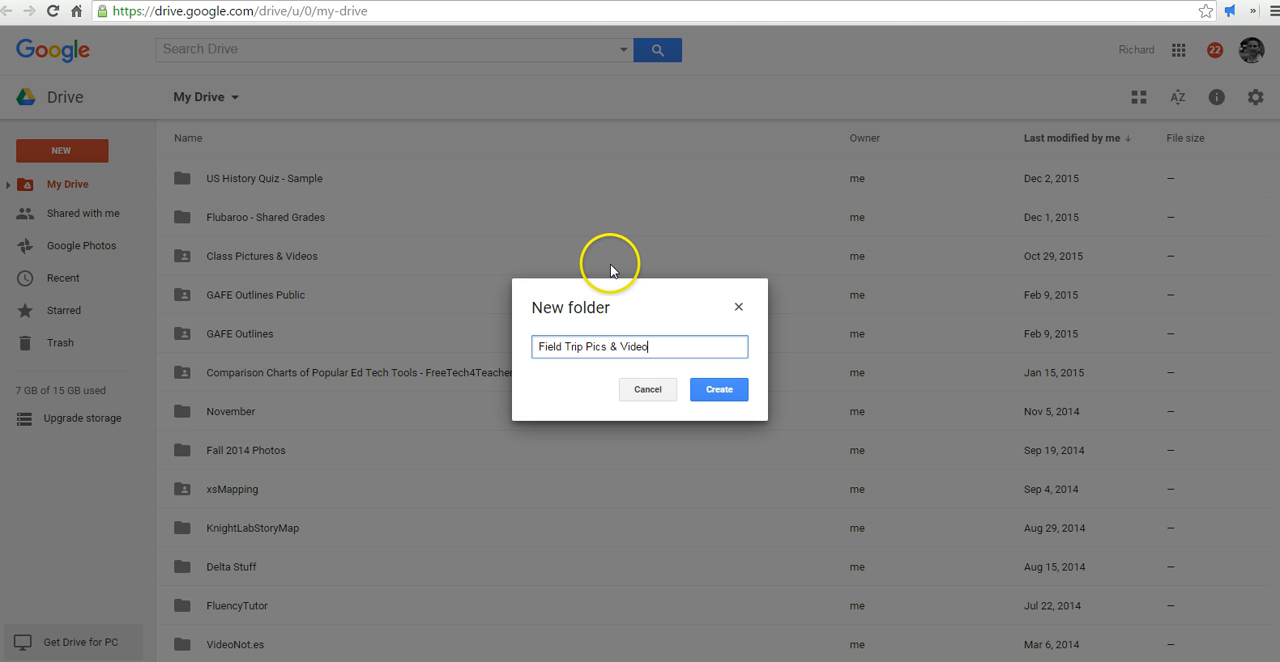
click(718, 389)
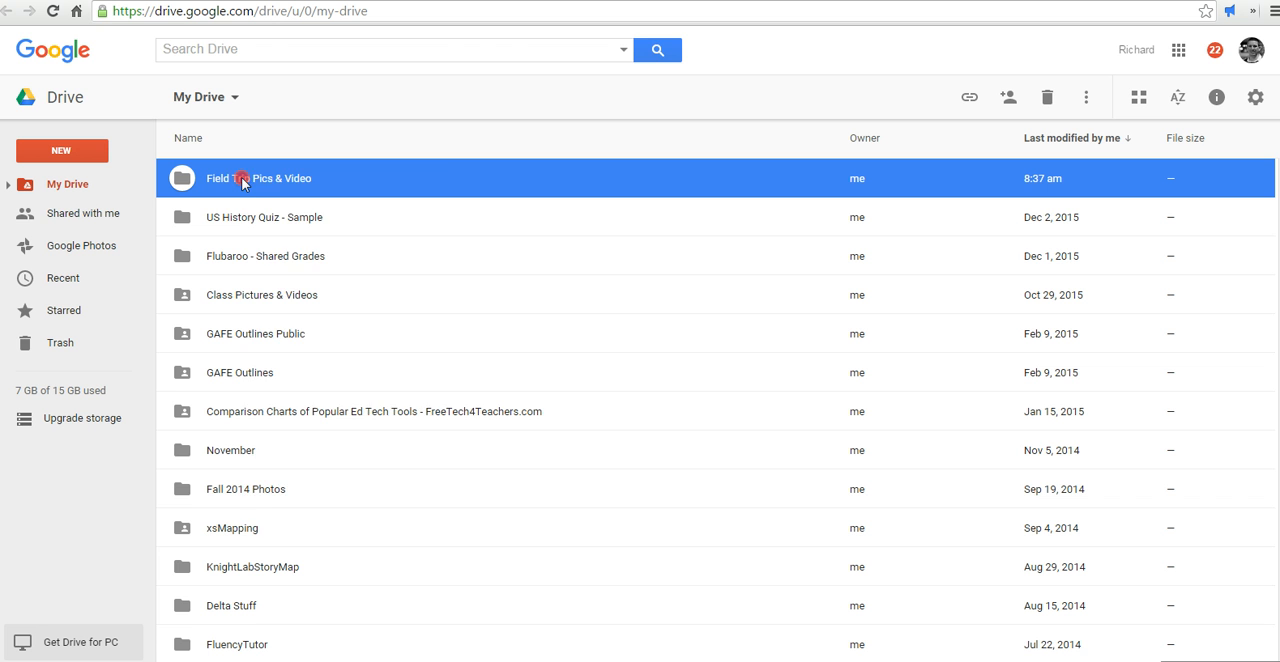
- Share the Field Trip Pics & Video folder so anyone with the link can edit
right_click(240, 178)
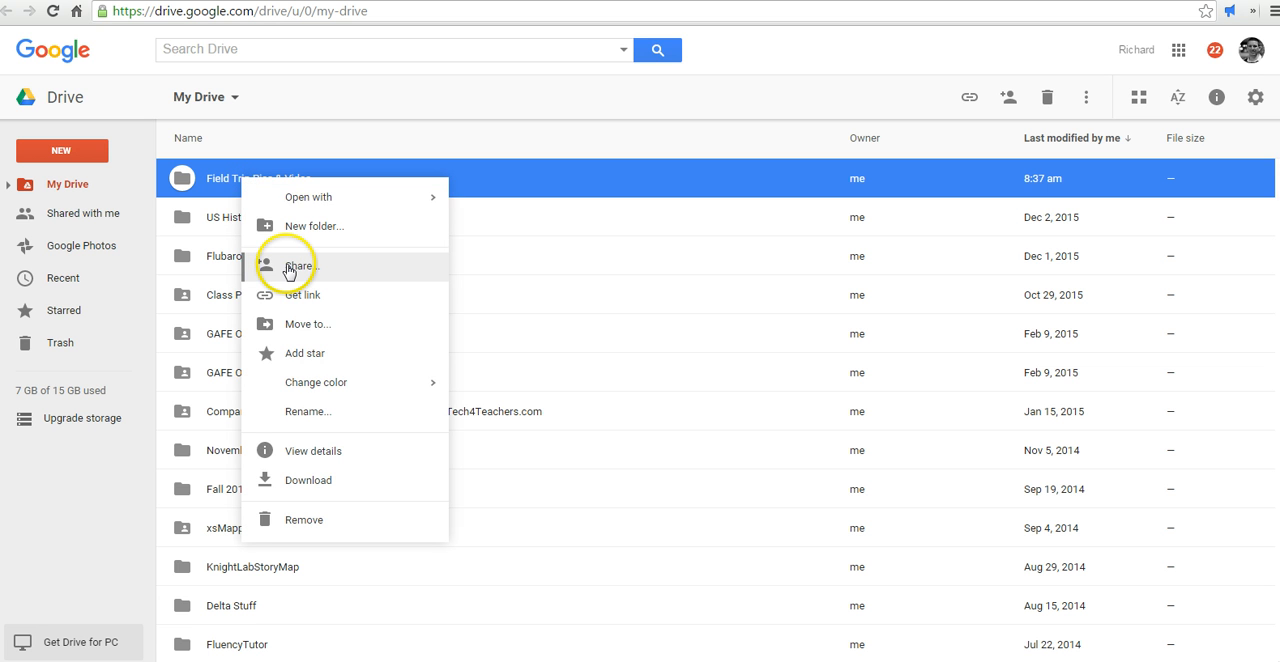
click(298, 265)
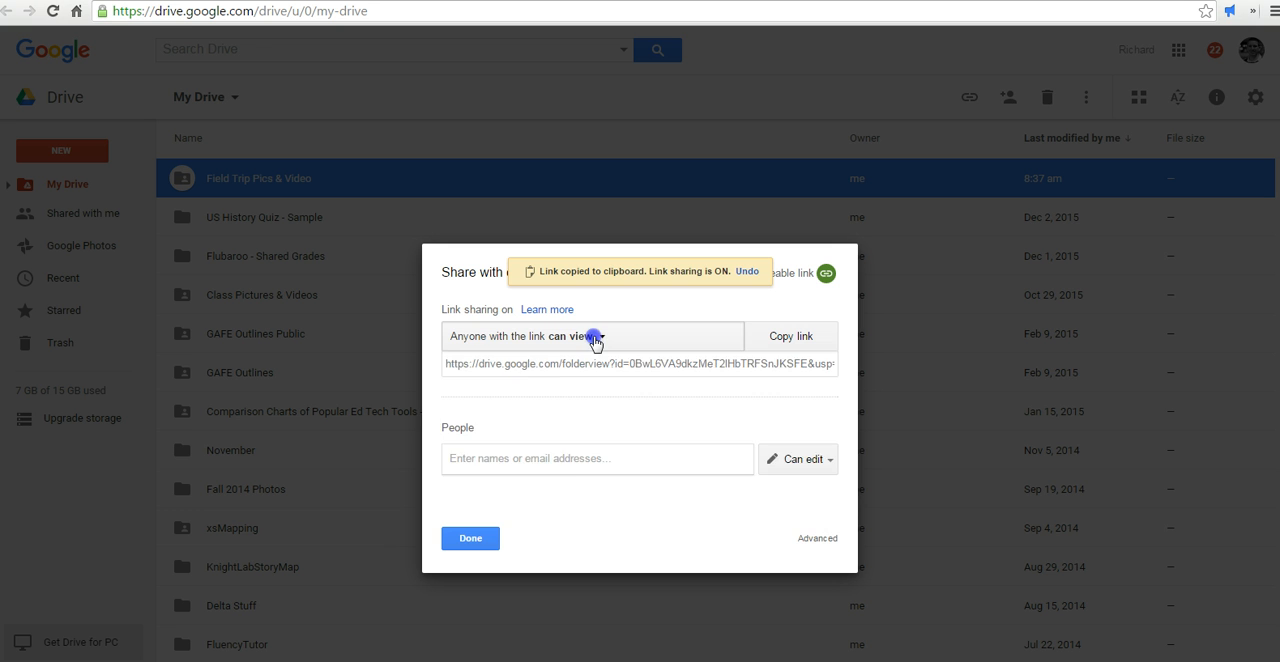
click(595, 336)
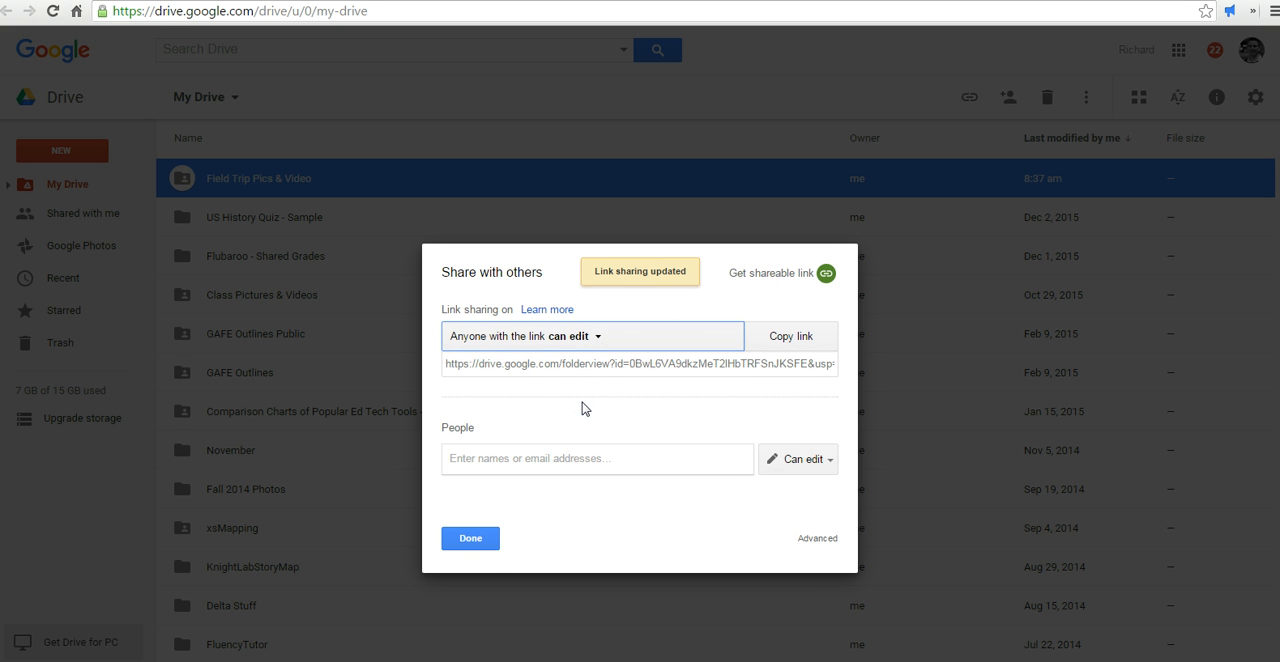
mouse_move(583, 401)
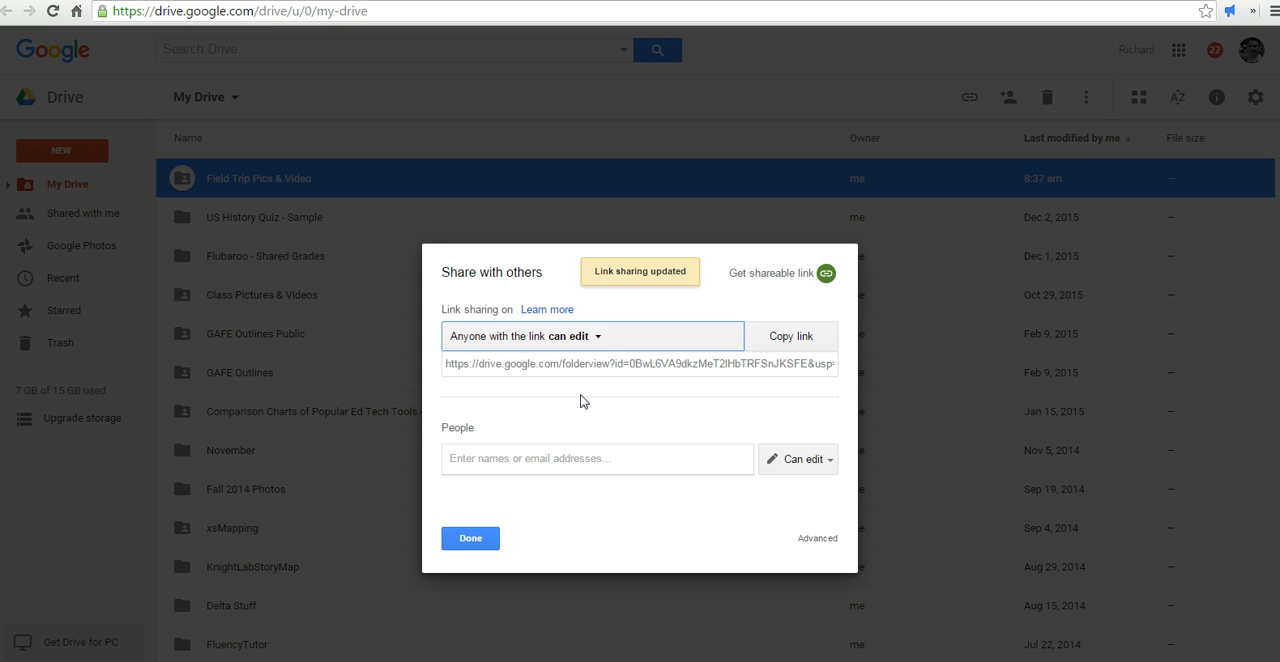
mouse_move(817, 538)
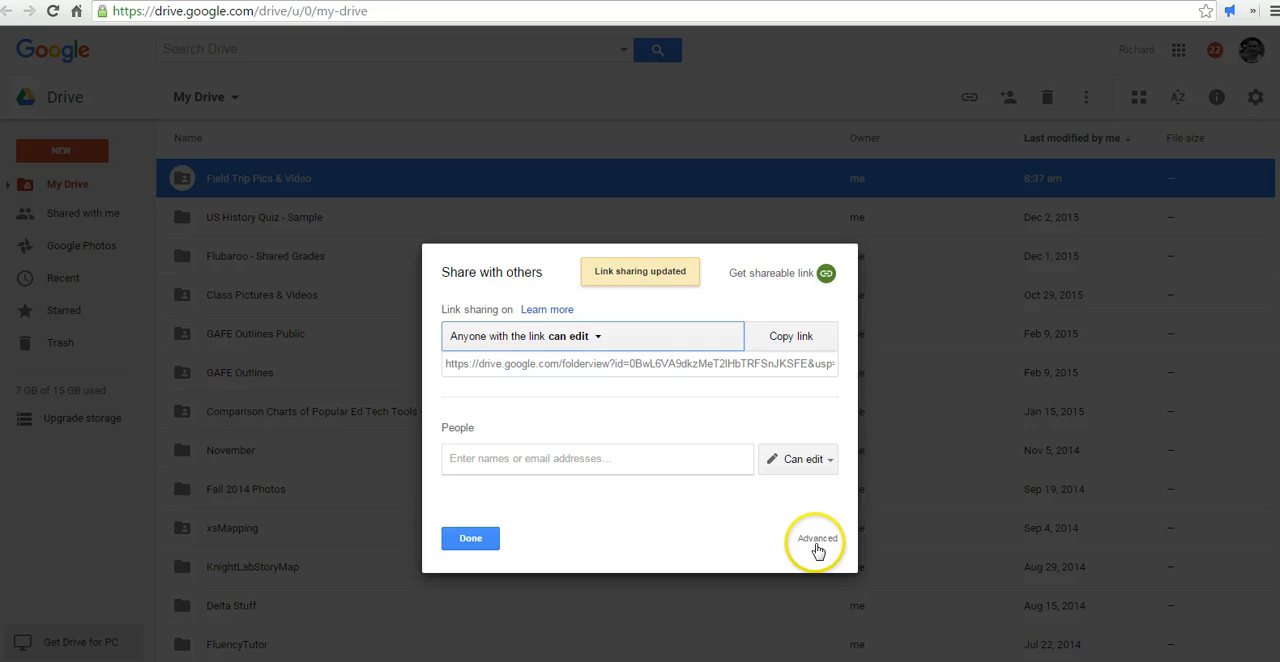
- In advanced sharing, enable 'Prevent editors from changing access and adding new people' and save
click(816, 538)
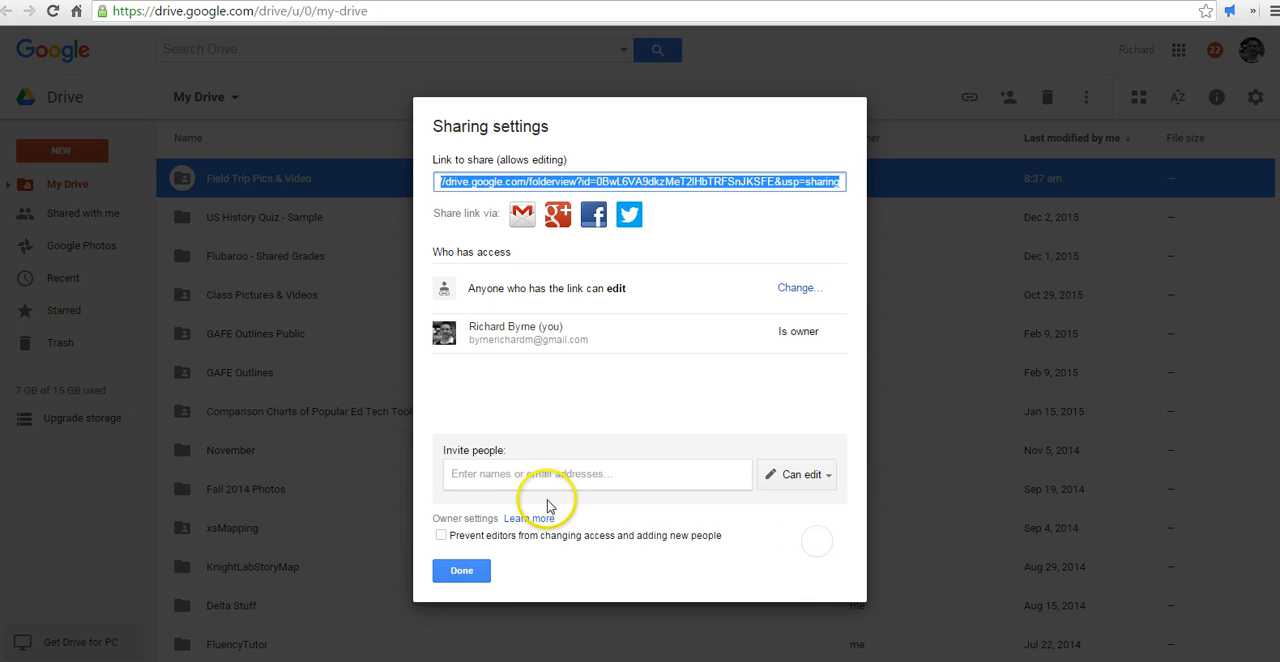
click(440, 535)
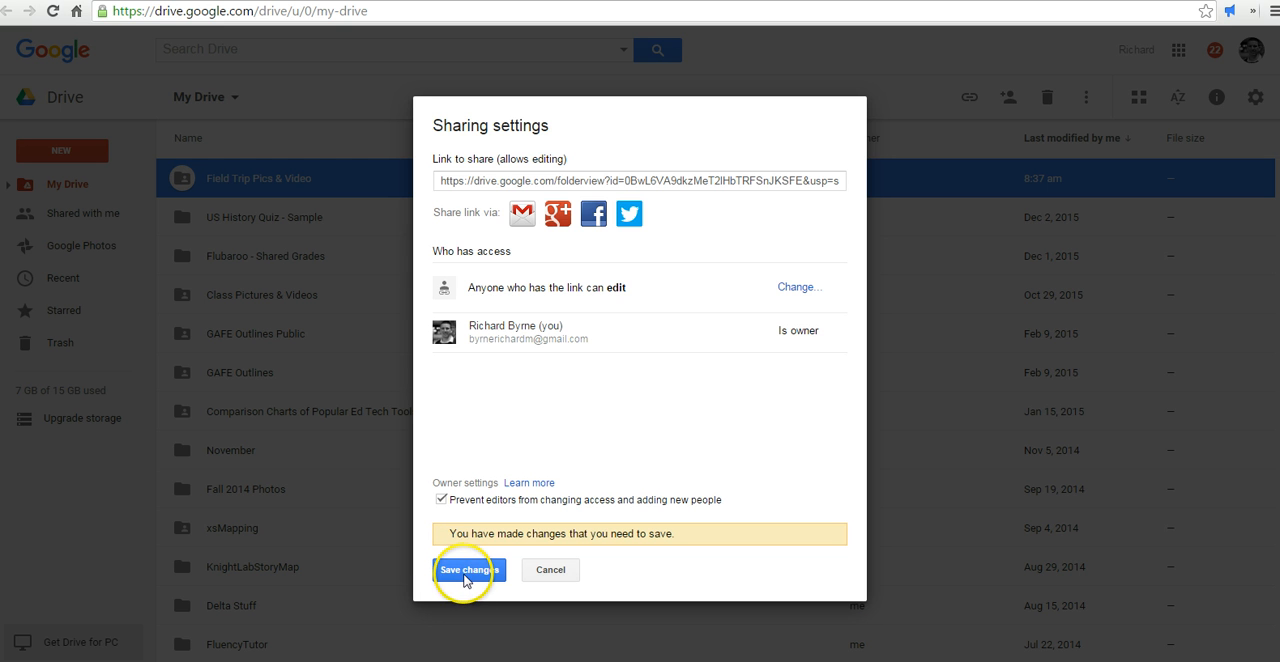
click(468, 570)
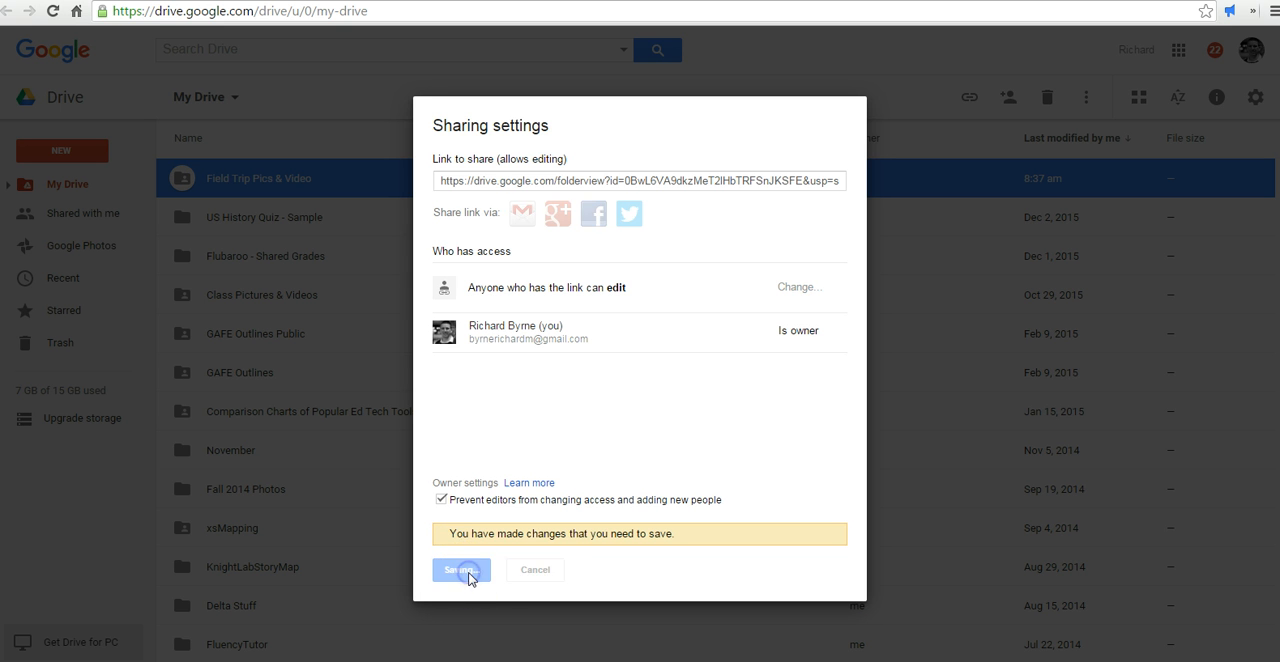
click(461, 569)
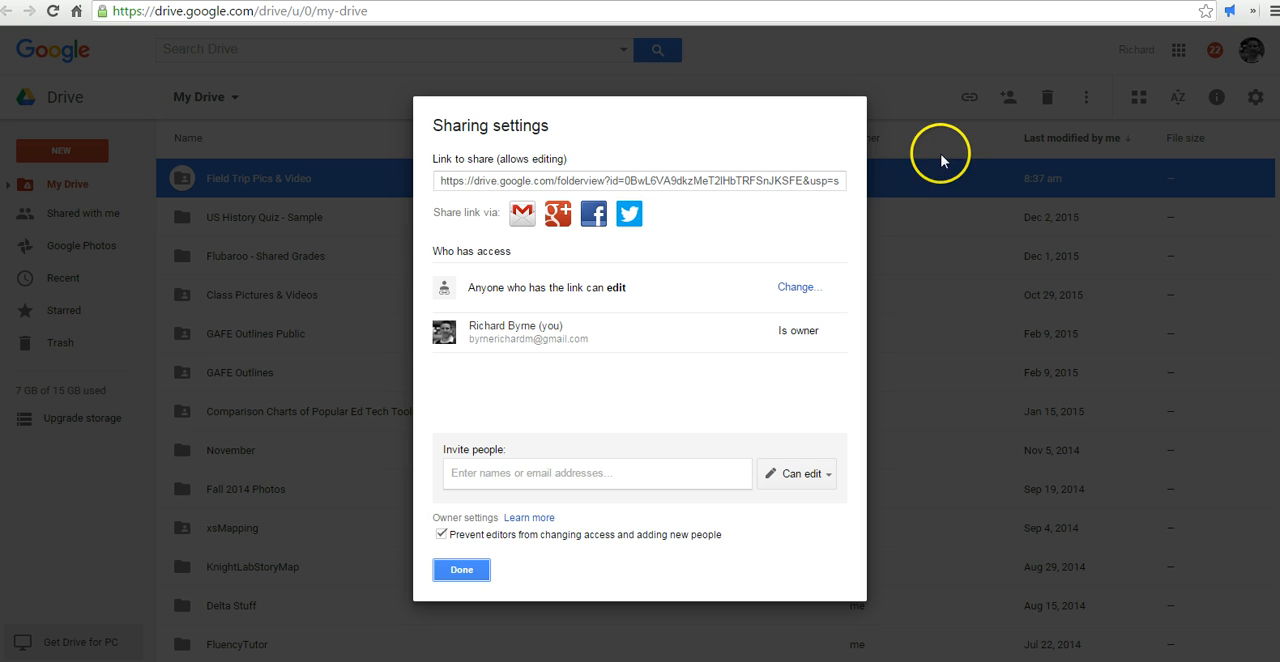
mouse_move(476, 284)
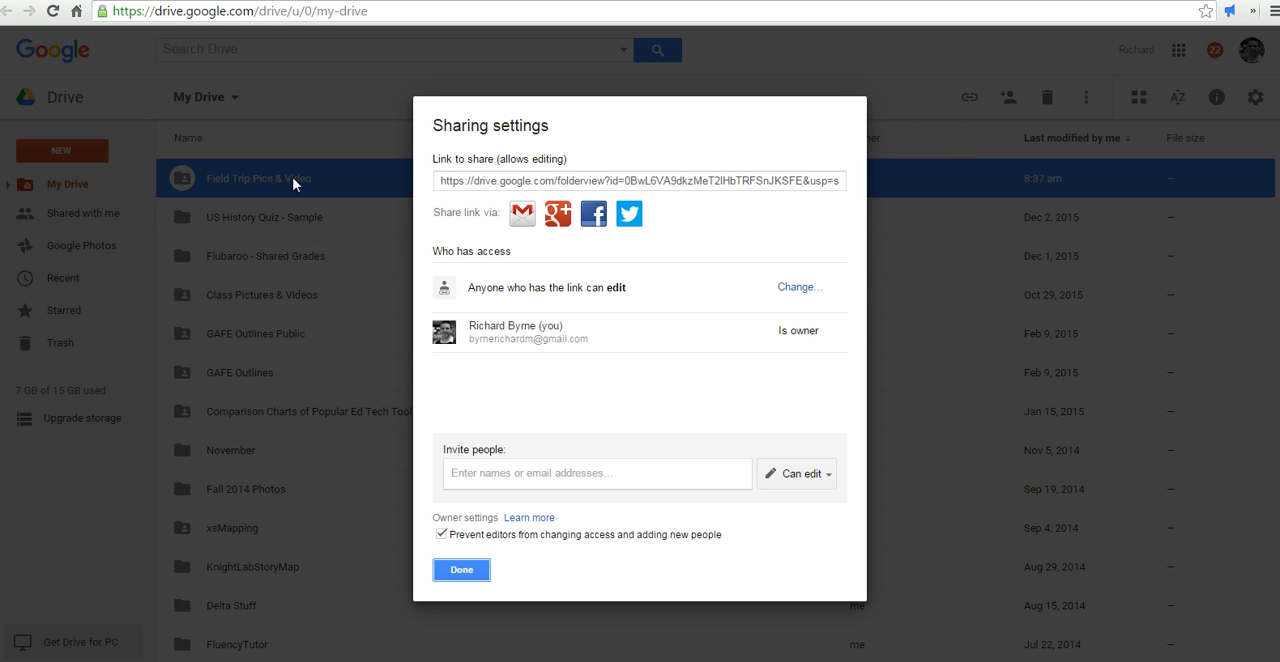
mouse_move(905, 95)
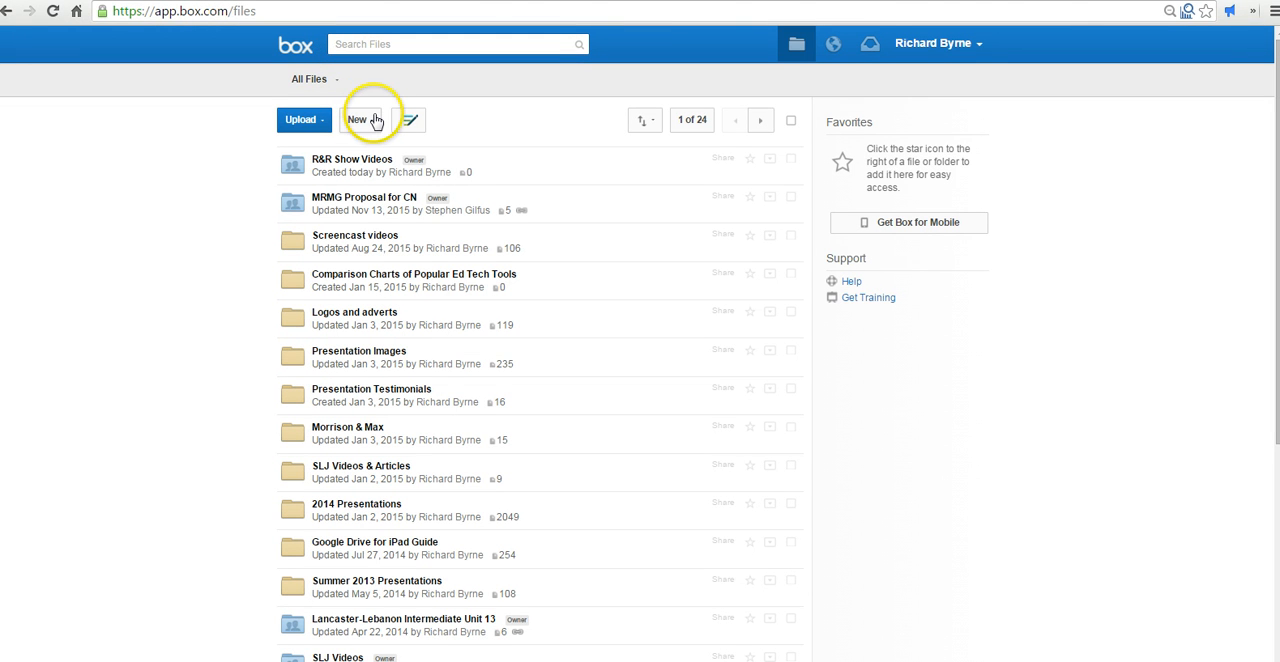
- Start a new Box folder and enter the name 'Field Trip Pics & Video'
click(358, 120)
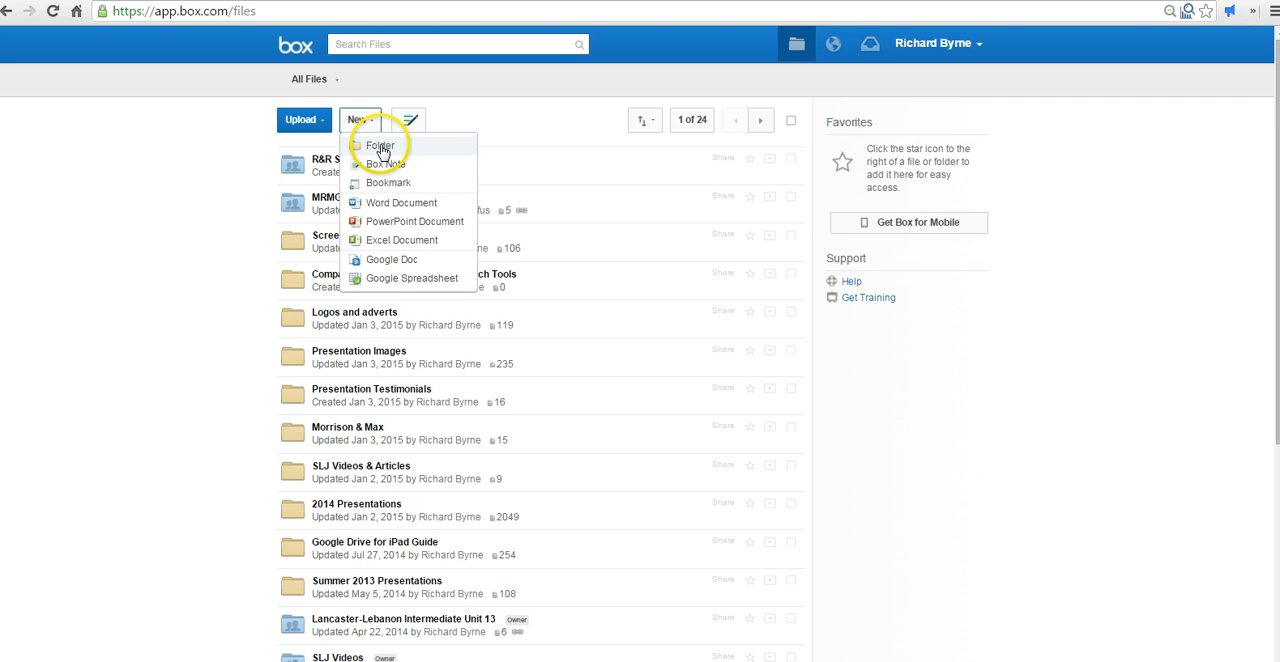
click(380, 146)
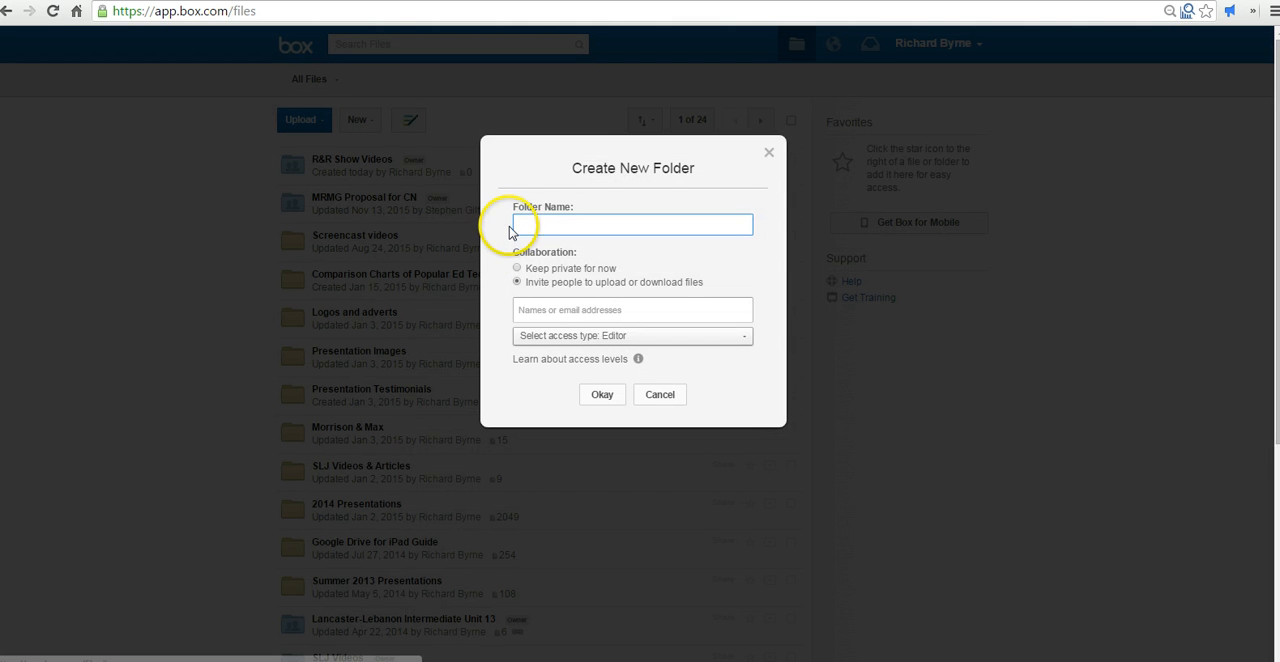
text(Field)
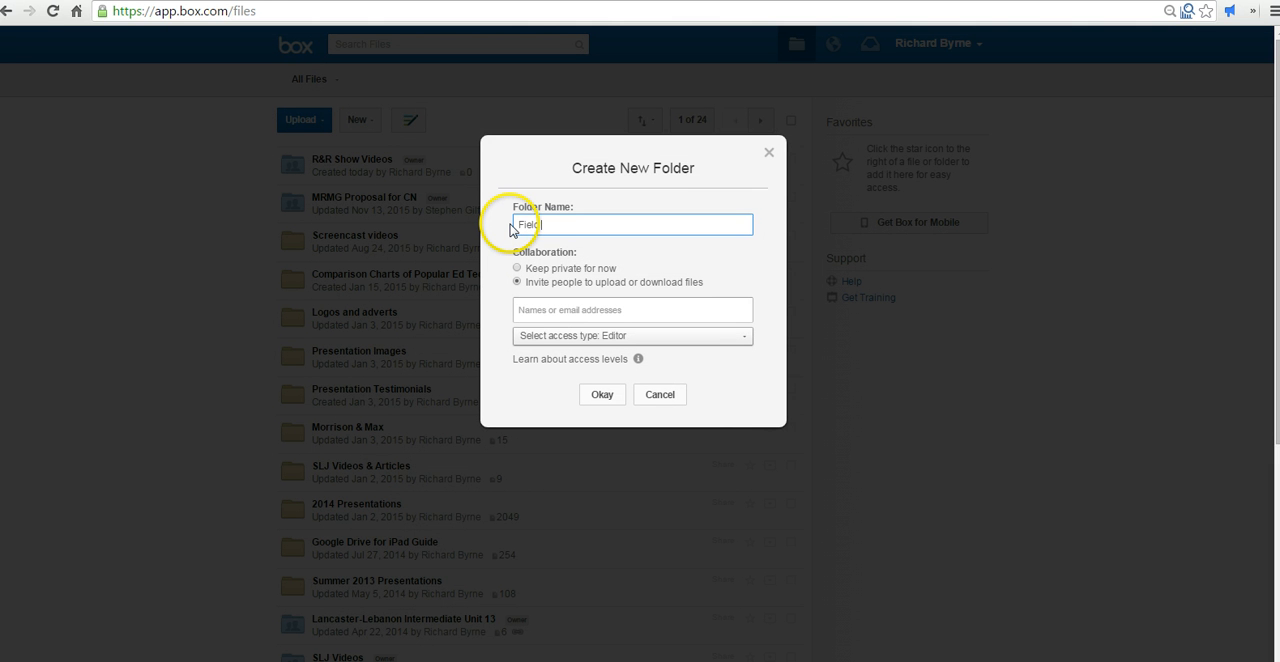
text(Trip Pics)
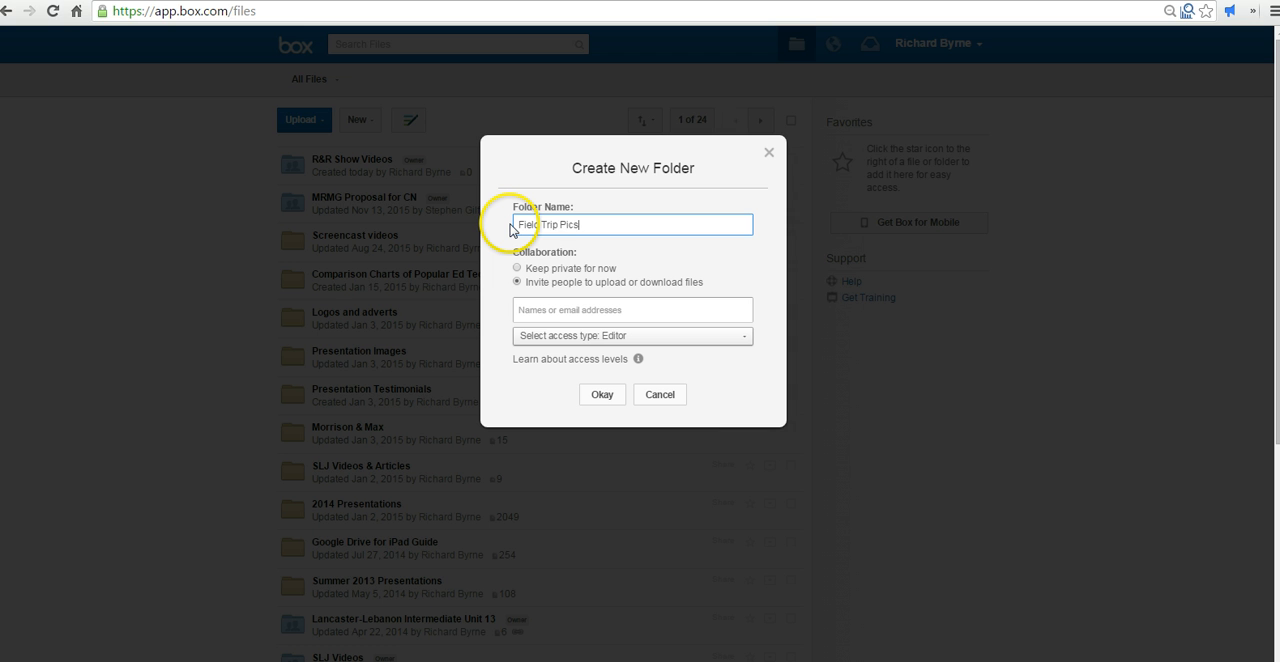
text(& Video)
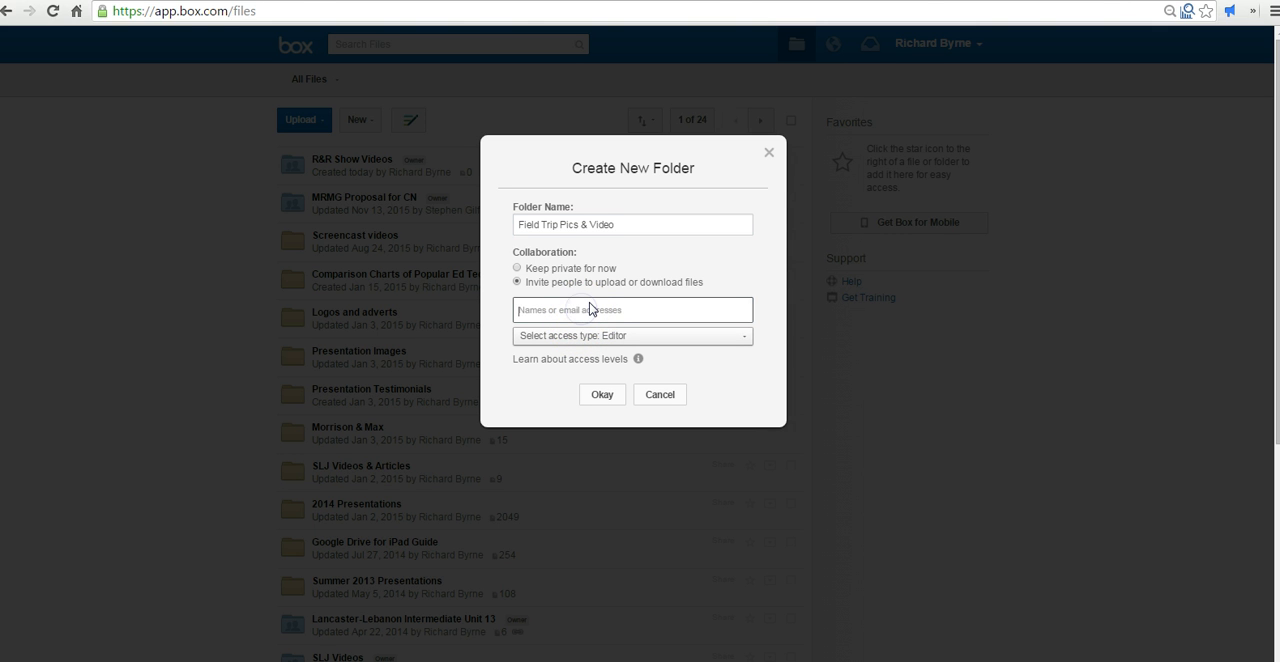
text(ma)
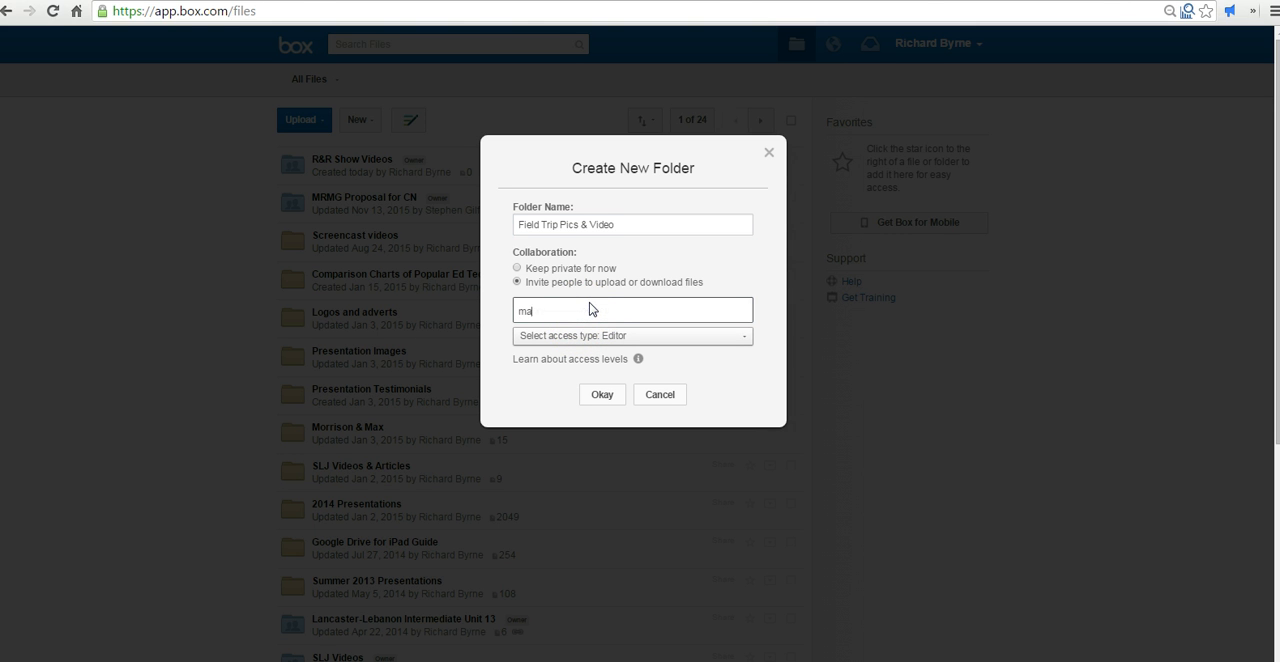
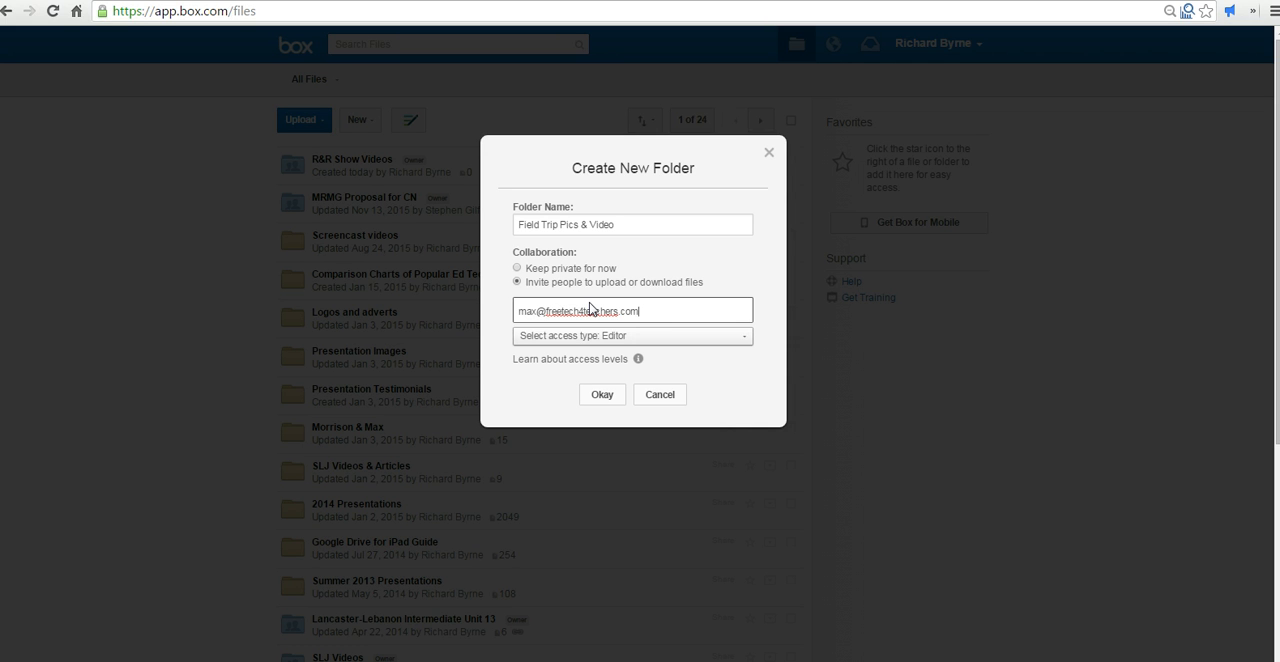
mouse_move(677, 335)
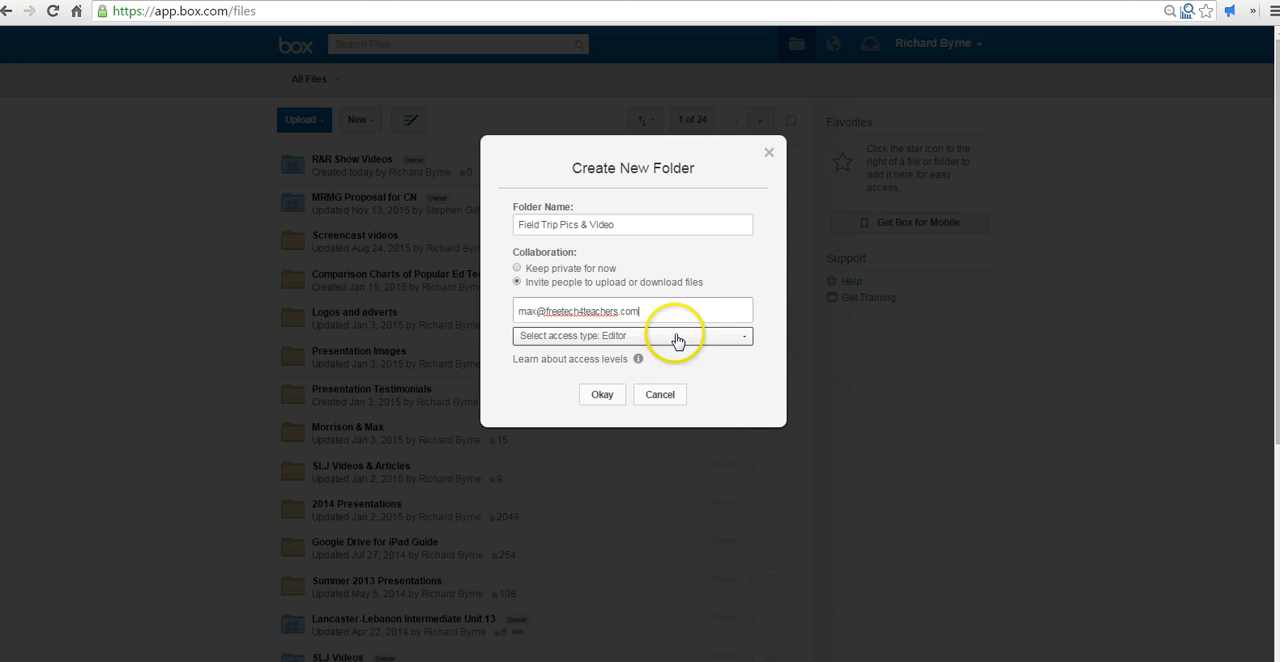
click(740, 335)
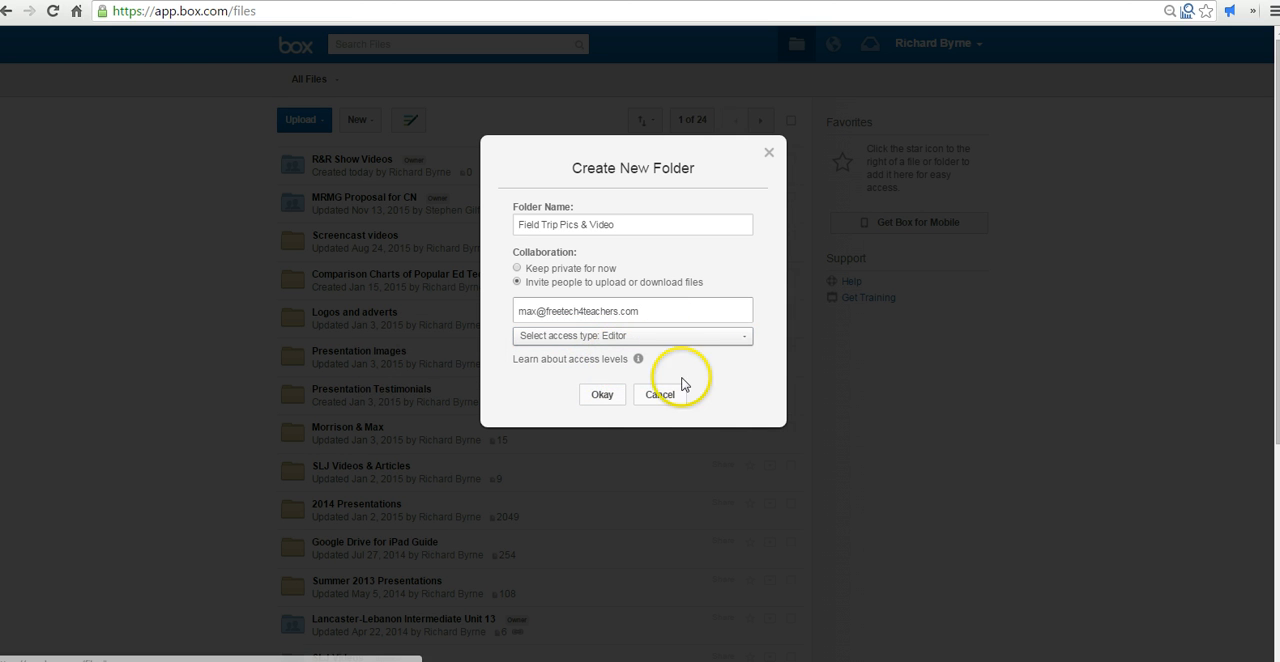
click(602, 394)
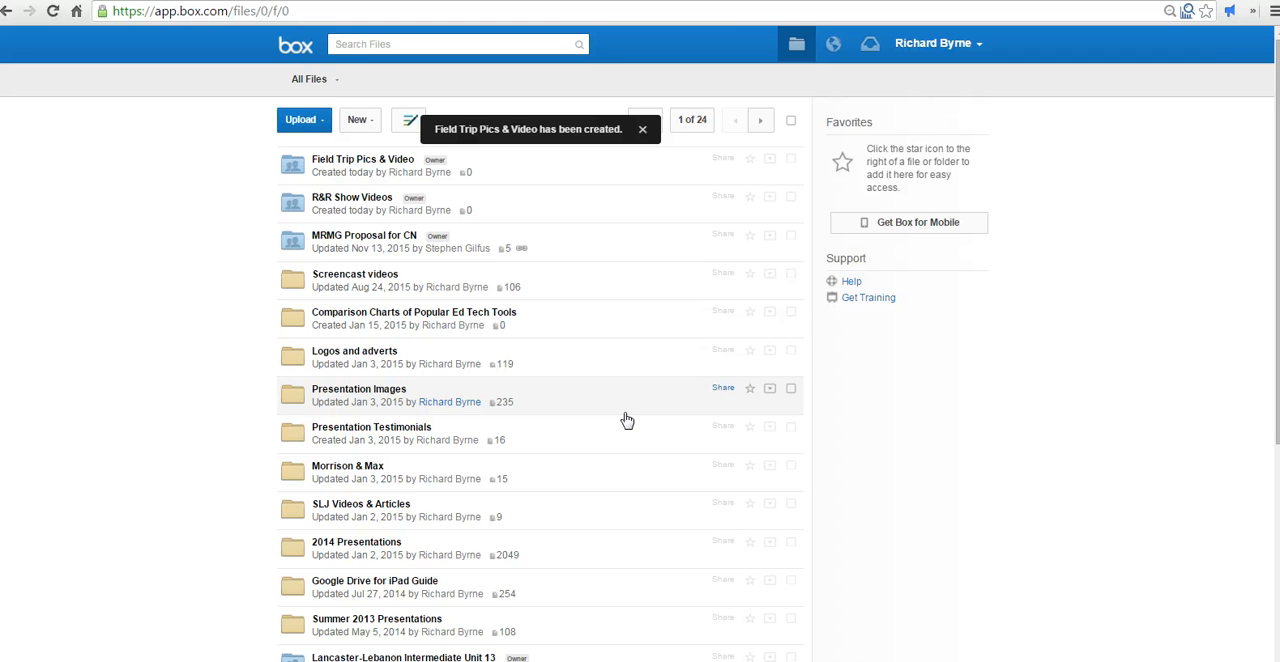
click(642, 129)
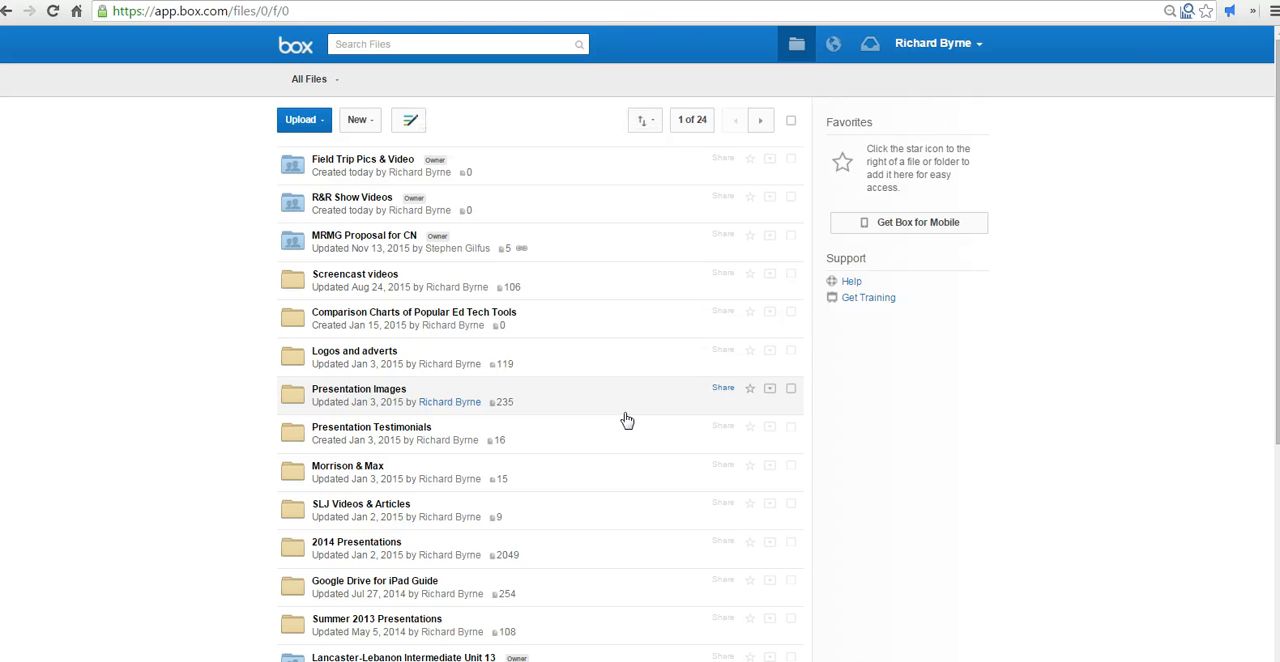